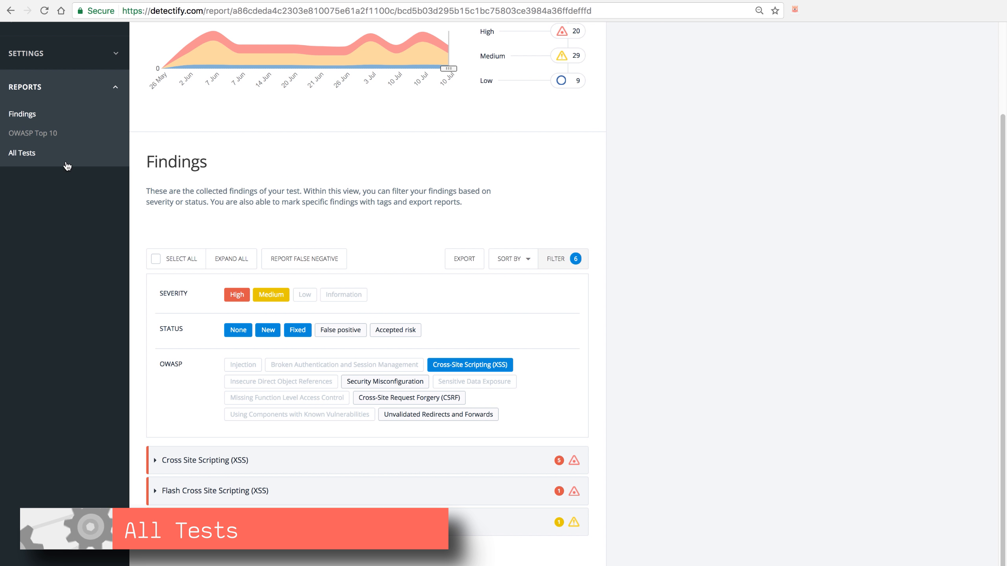
Open the All Tests report from Reports in the sidebar.
{"action": "left_click", "coordinate": [22, 153]}
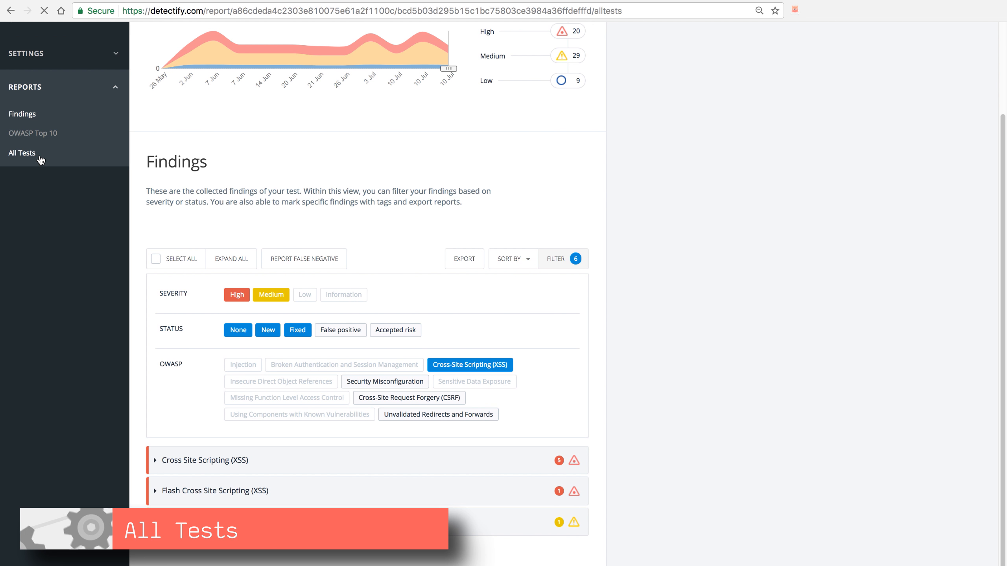
{"action": "left_click", "coordinate": [22, 153]}
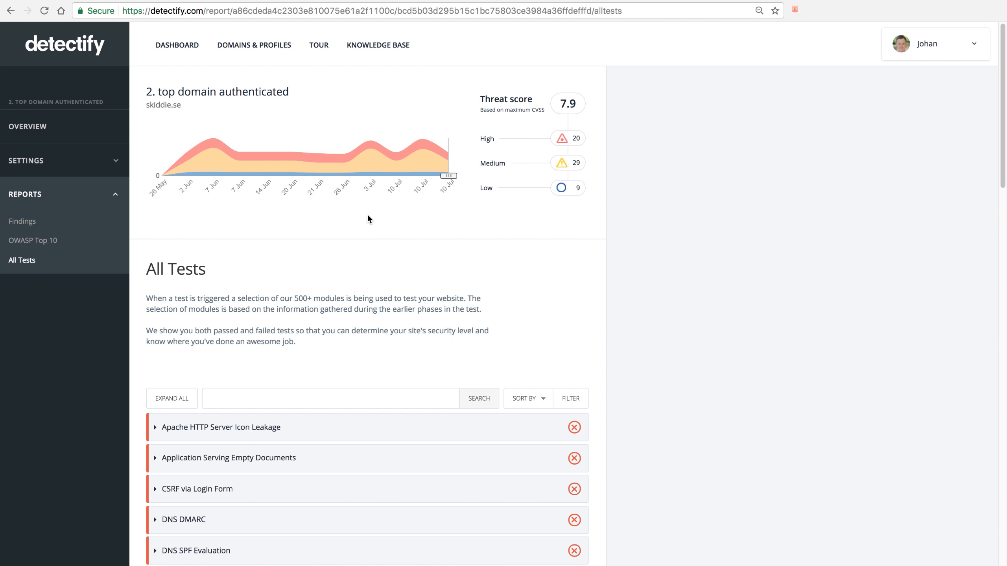
{"action": "scroll", "scroll_direction": "down", "scroll_amount": 3}
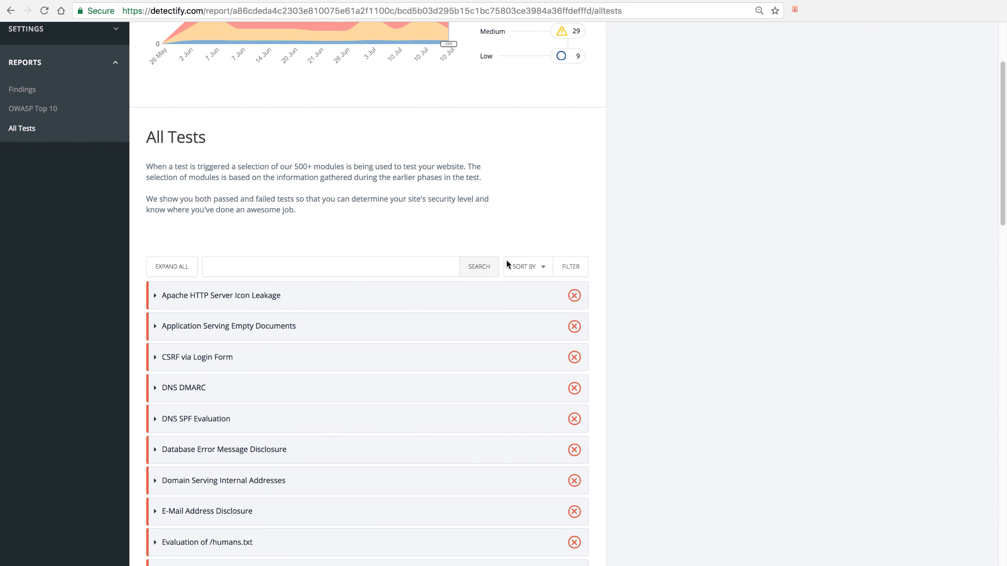
{"action": "mouse_move", "coordinate": [710, 235]}
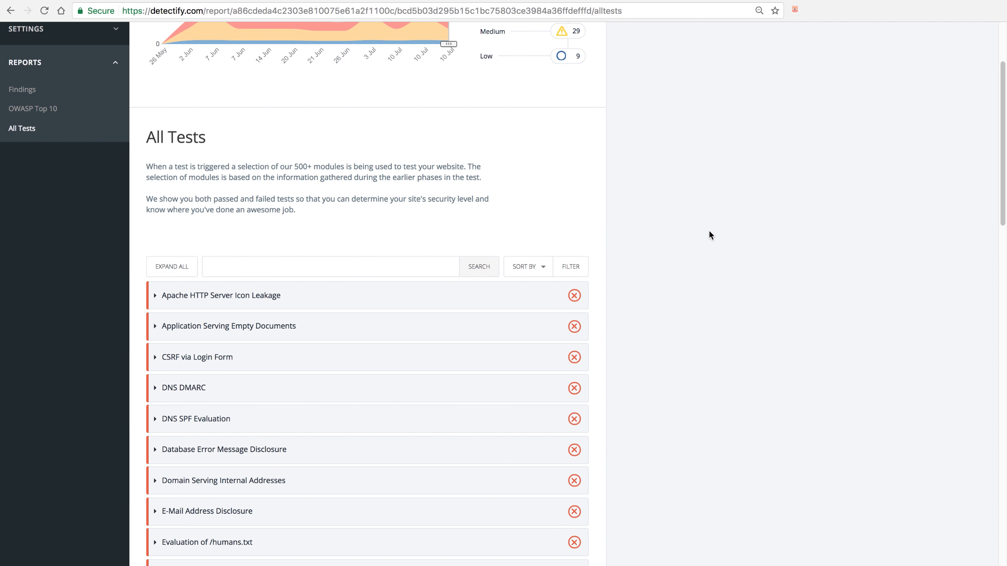
{"action": "mouse_move", "coordinate": [606, 302]}
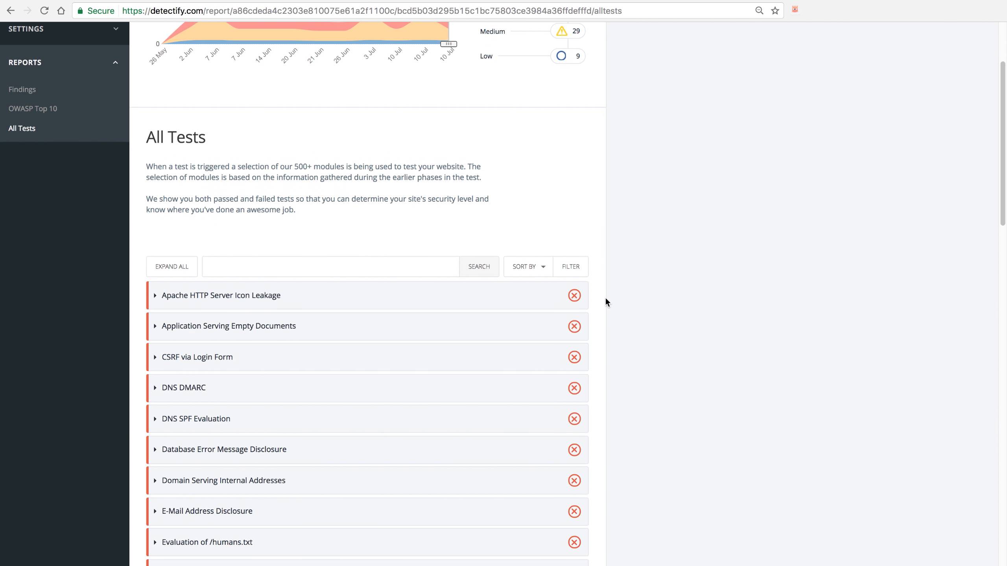
Expand the failed Apache HTTP Server Icon Leakage test and scroll to the passed tests.
{"action": "left_click", "coordinate": [221, 295]}
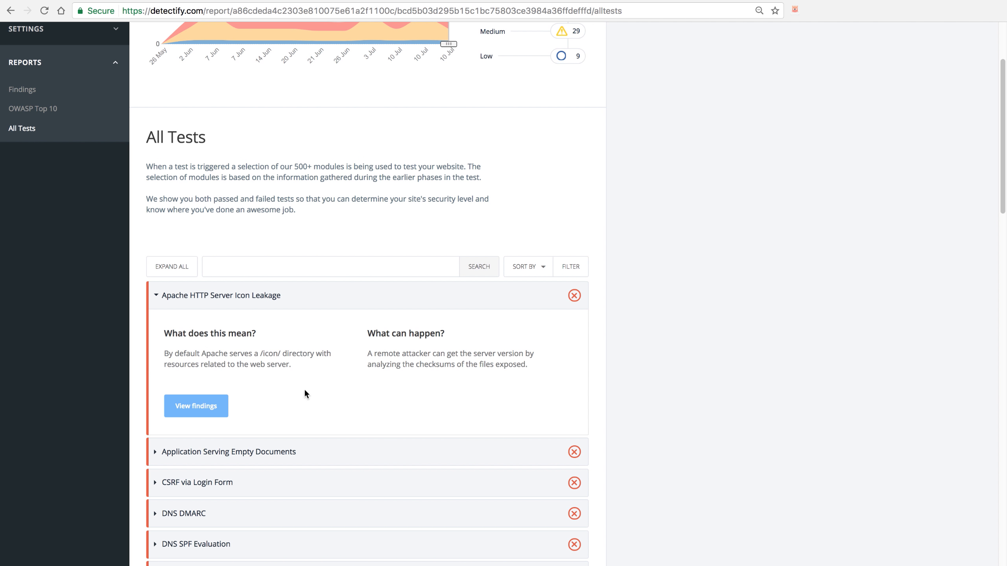
{"action": "scroll", "scroll_direction": "down", "scroll_amount": 3}
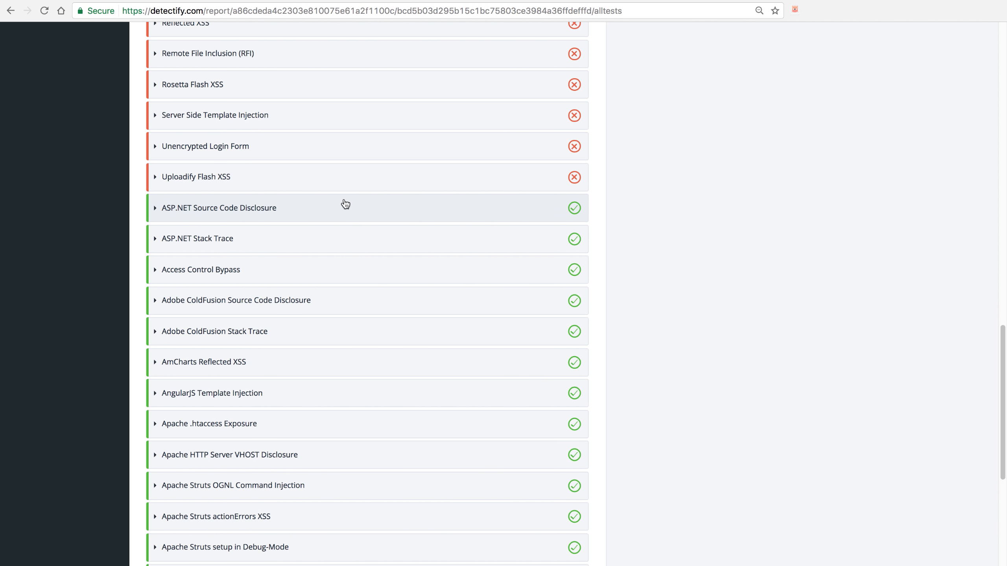
Expand the passed ASP.NET Source Code Disclosure test and scroll to the pagination.
{"action": "left_click", "coordinate": [219, 207]}
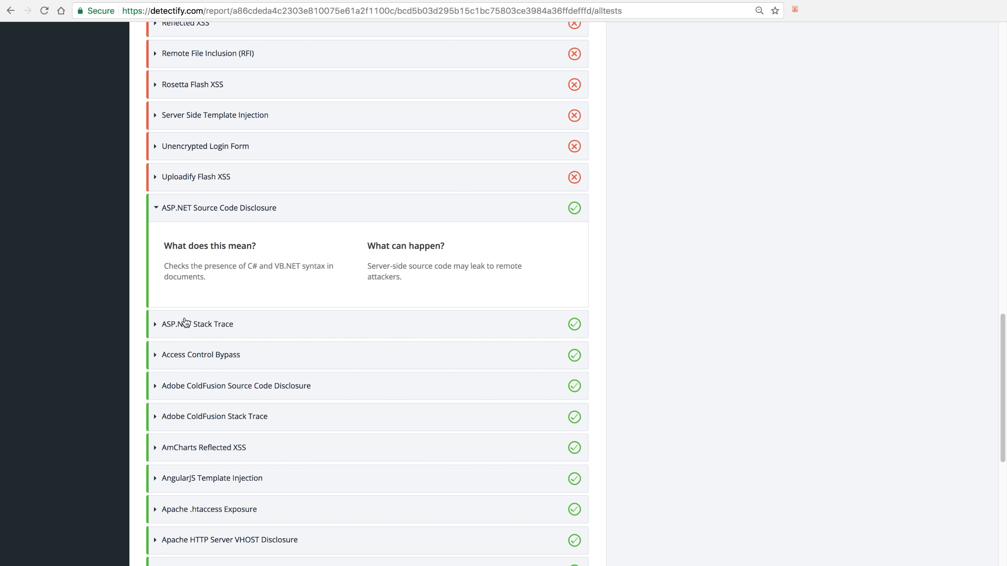
{"action": "scroll", "scroll_direction": "down", "scroll_amount": 3}
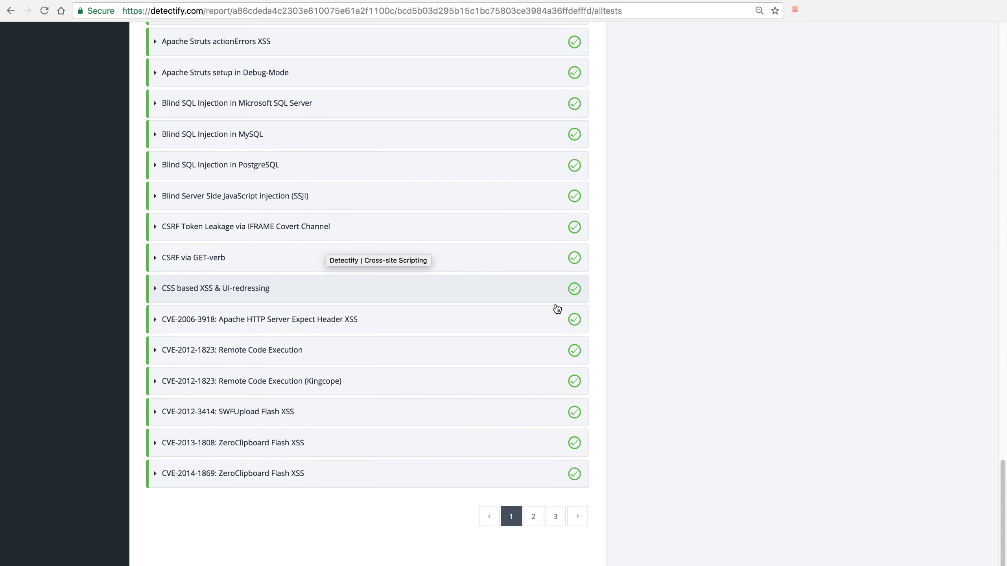
Page through the test list via pages 2 and 3 to page 4.
{"action": "left_click", "coordinate": [511, 517]}
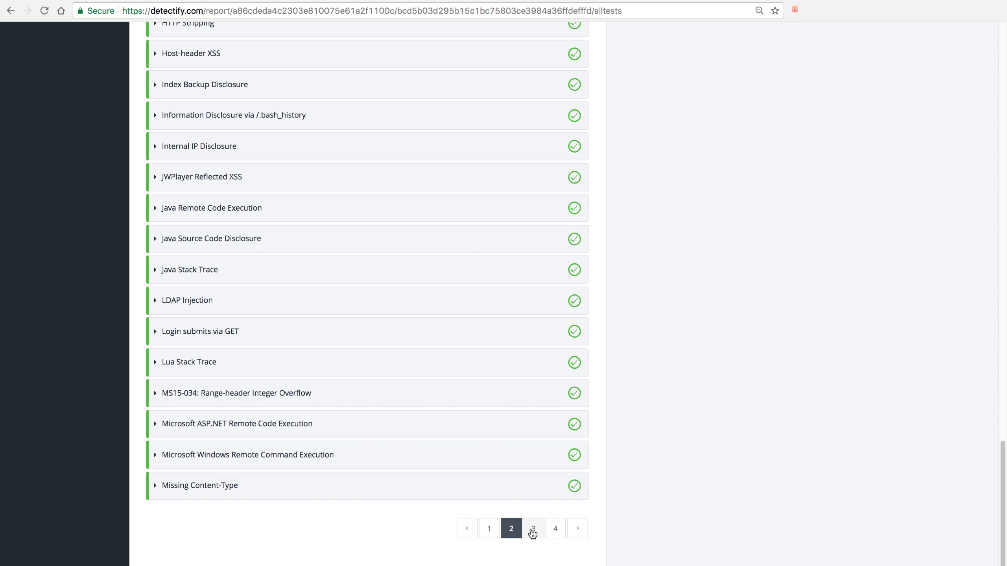
{"action": "left_click", "coordinate": [533, 529]}
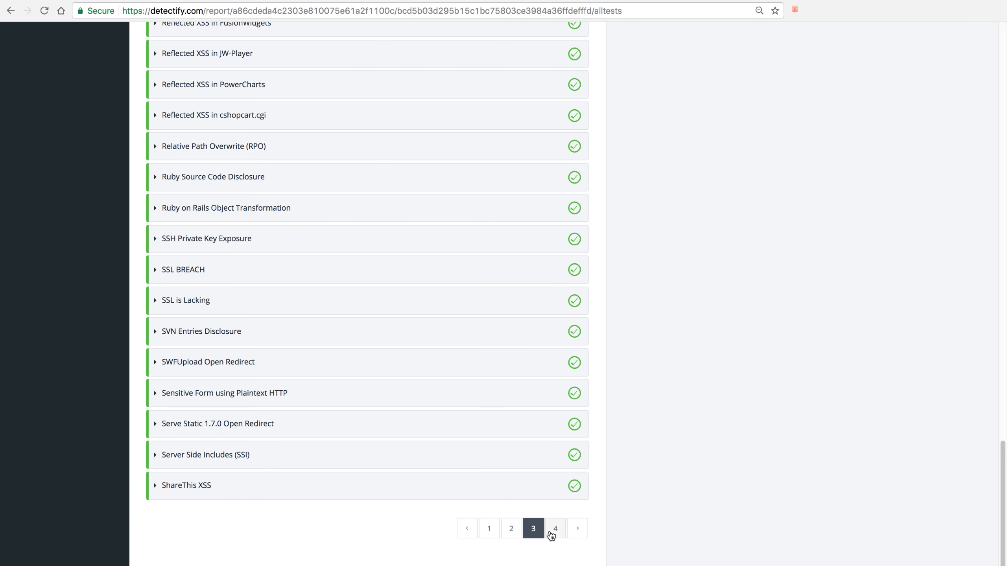
{"action": "left_click", "coordinate": [555, 528]}
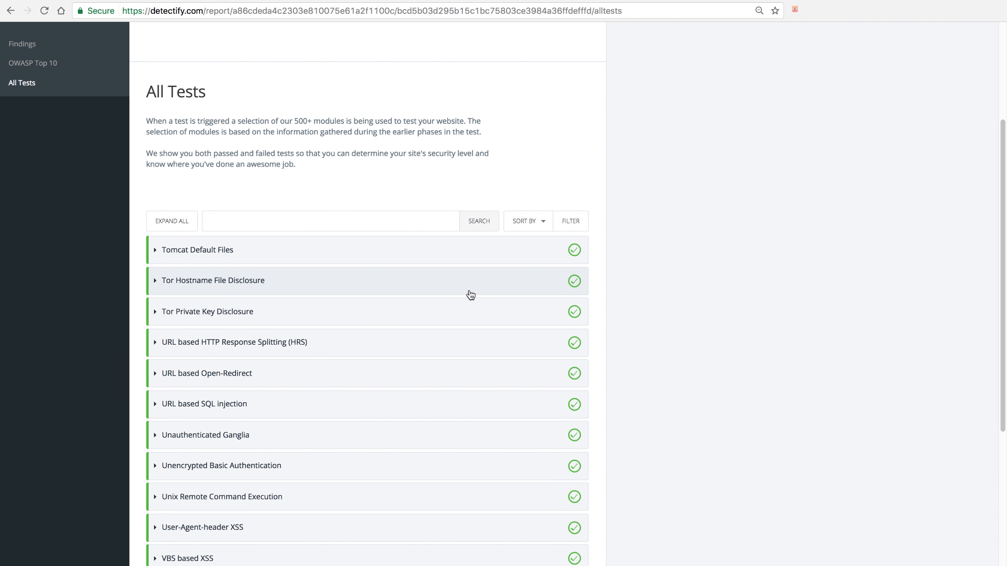
{"action": "mouse_move", "coordinate": [510, 167]}
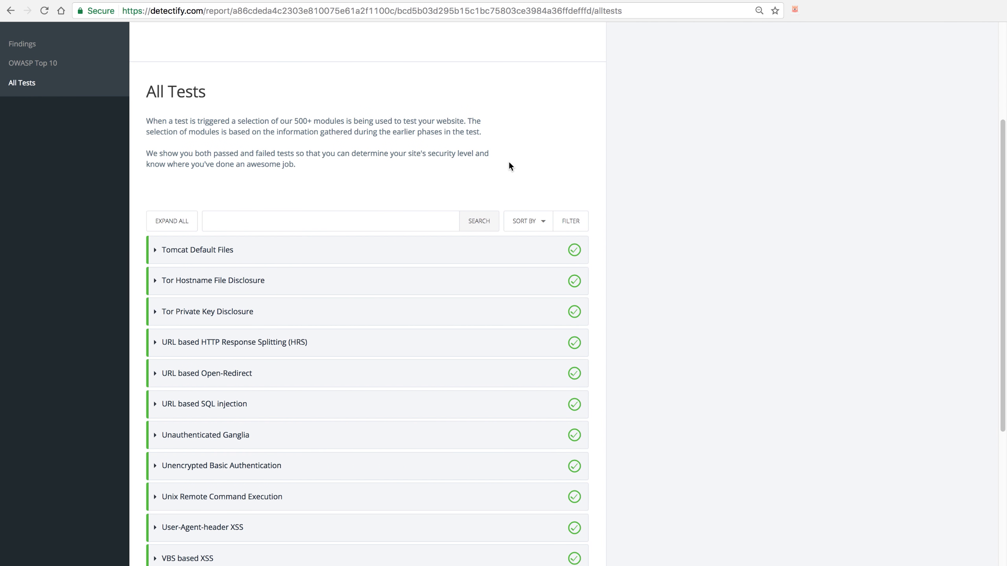
{"action": "mouse_move", "coordinate": [553, 109]}
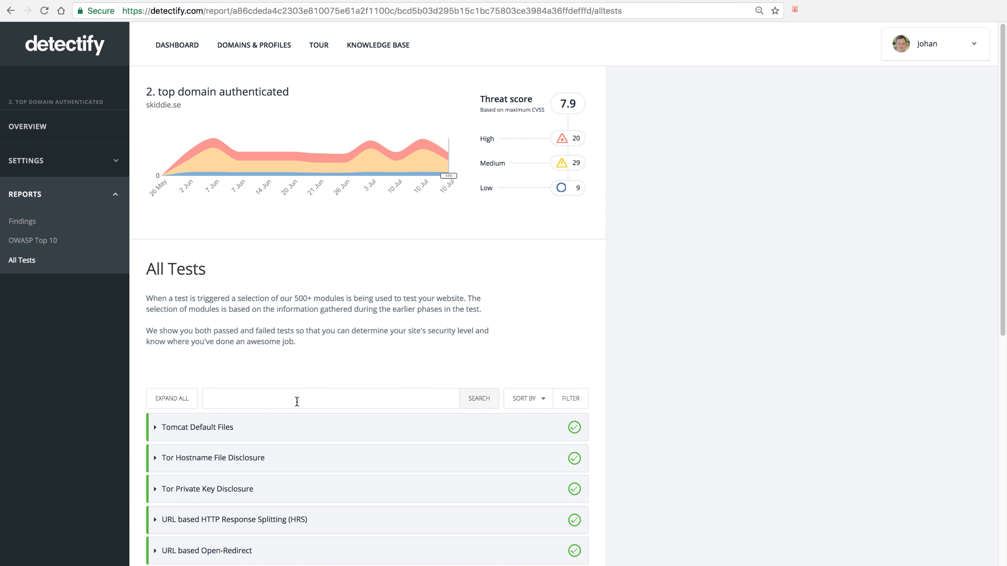
Filter the All Tests list by searching for 'SQL'.
{"action": "type", "text": "s"}
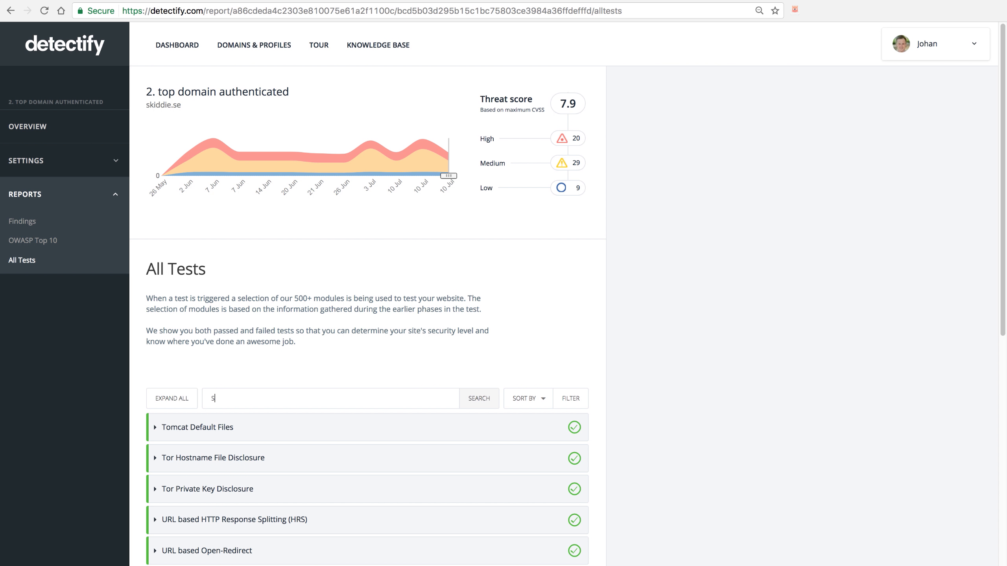
{"action": "type", "text": "QL"}
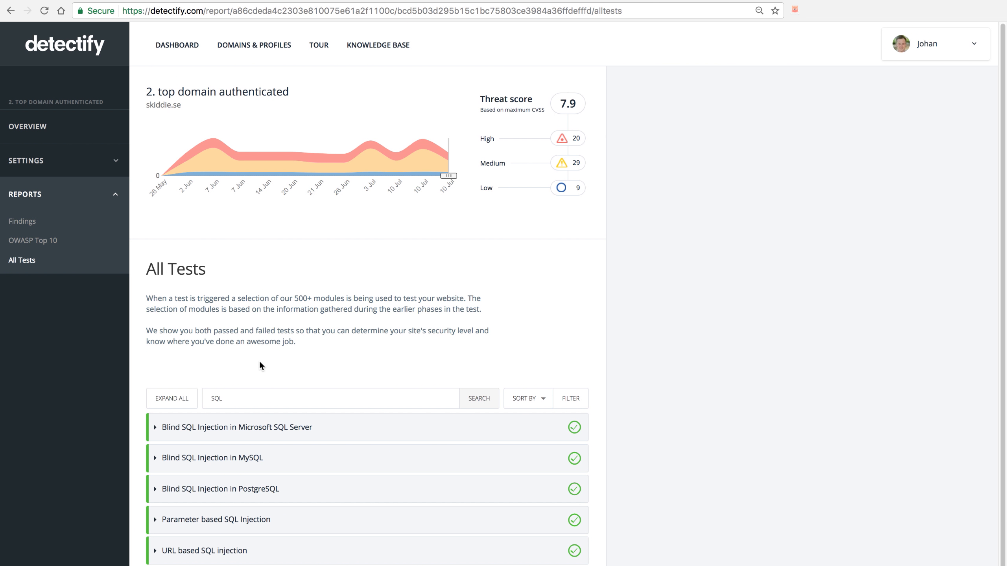
{"action": "mouse_move", "coordinate": [129, 349]}
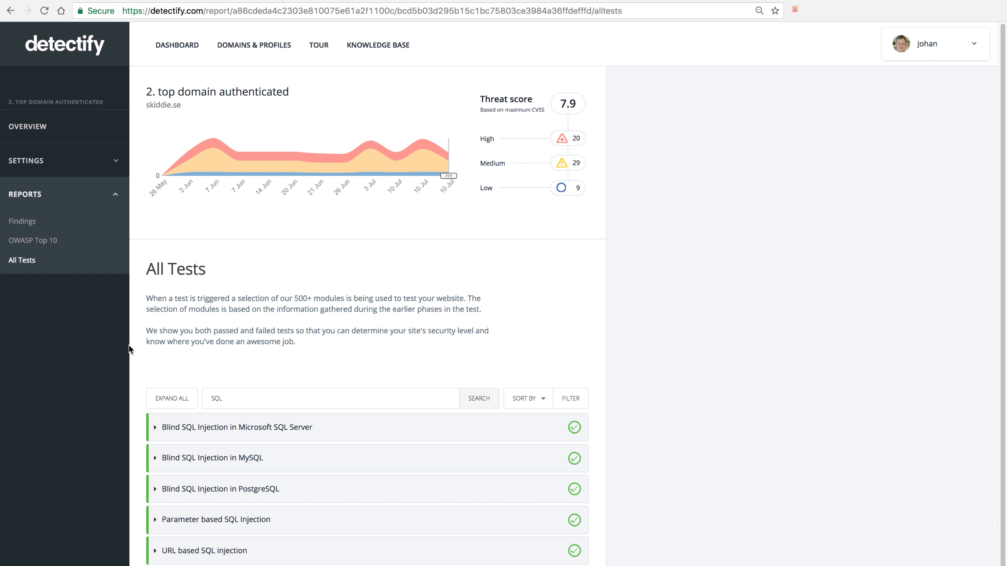
{"action": "mouse_move", "coordinate": [46, 416]}
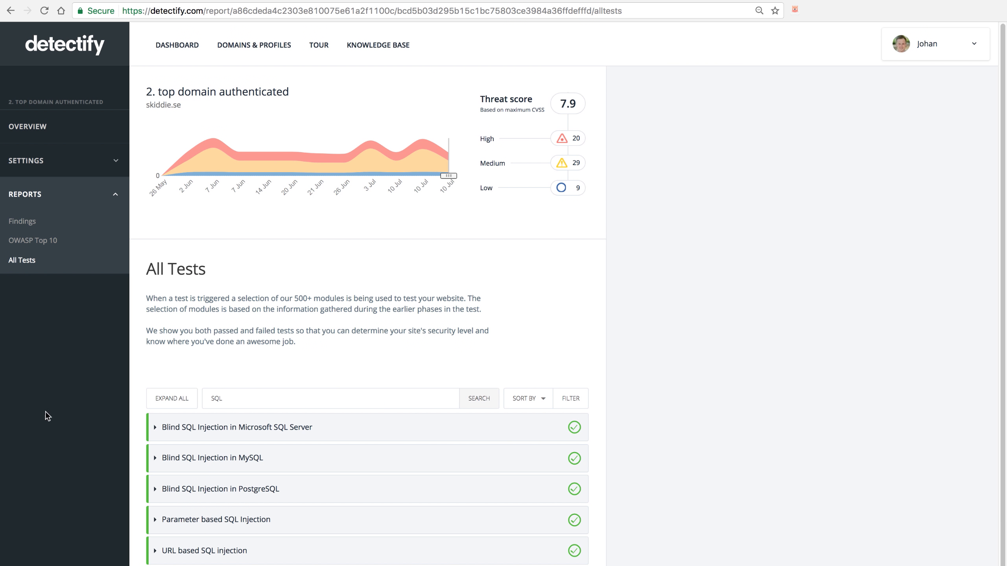
{"action": "mouse_move", "coordinate": [238, 212]}
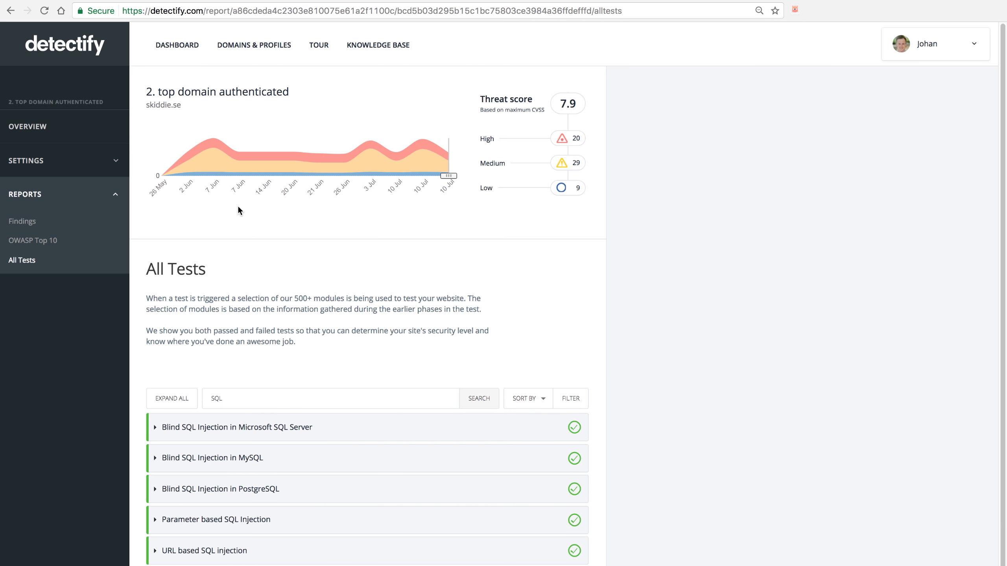